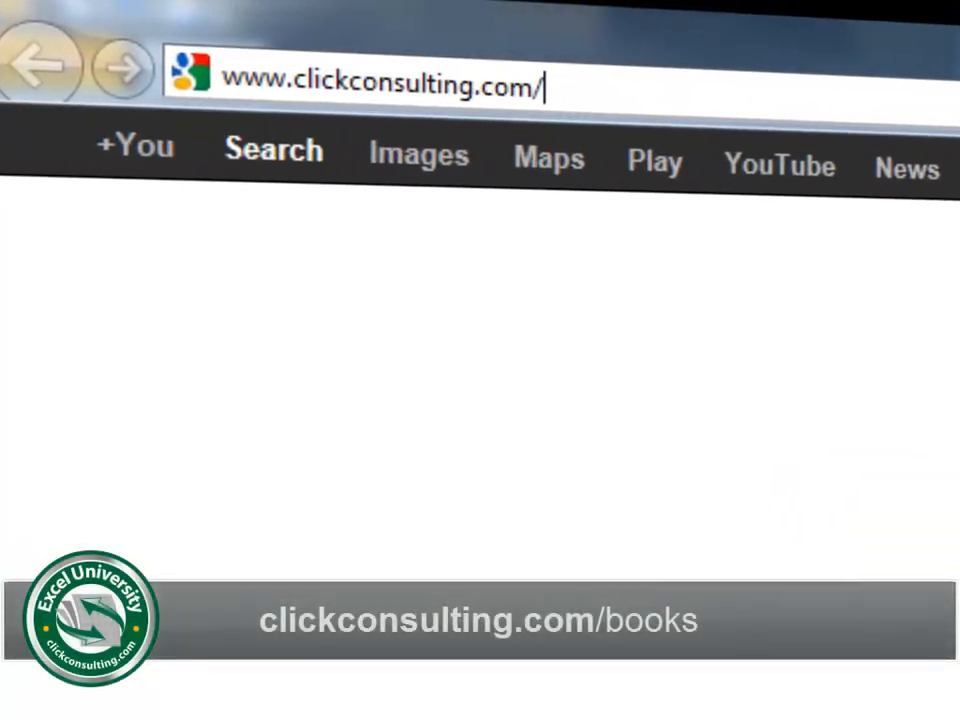
Download the Named References.xlsx sample workbook from clickconsulting.com/books.
{"action": "type", "text": "books"}
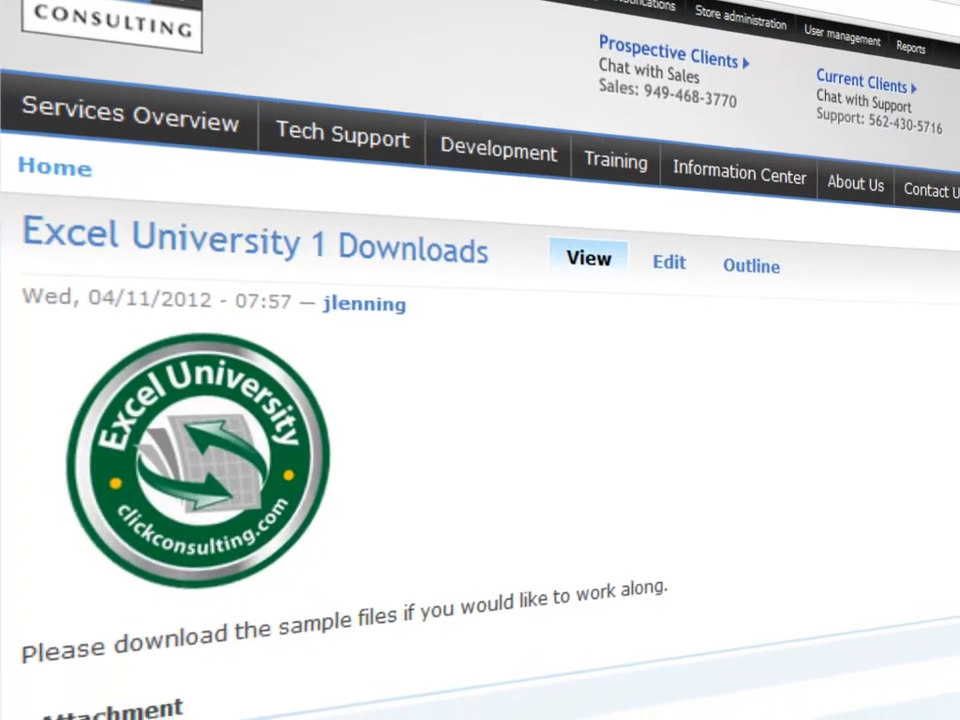
{"action": "scroll", "scroll_direction": "down", "scroll_amount": 3}
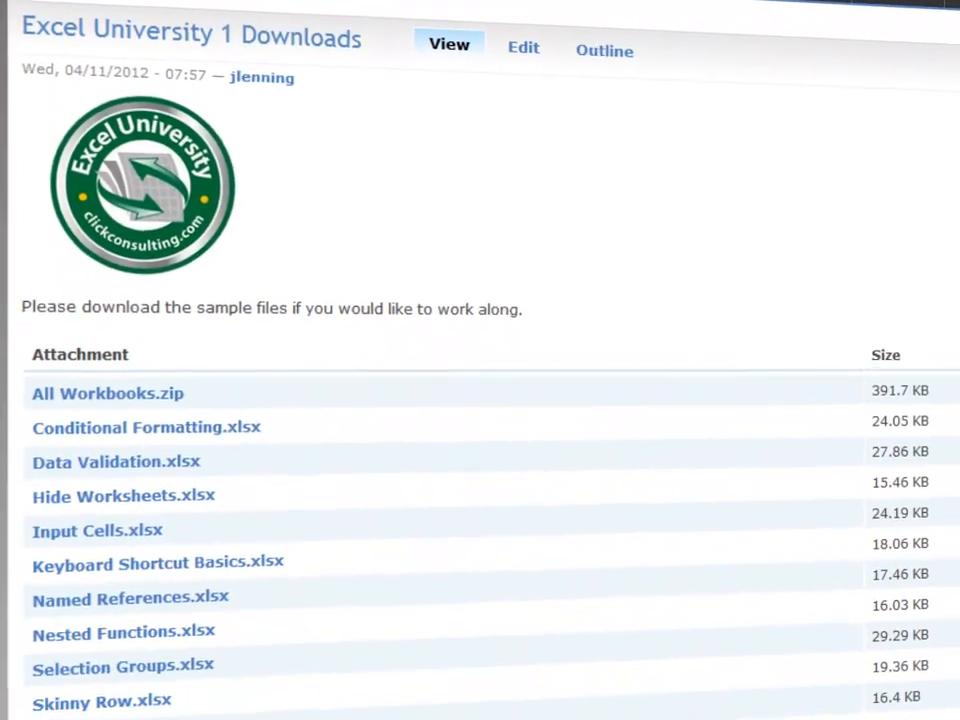
{"action": "left_click", "coordinate": [130, 597]}
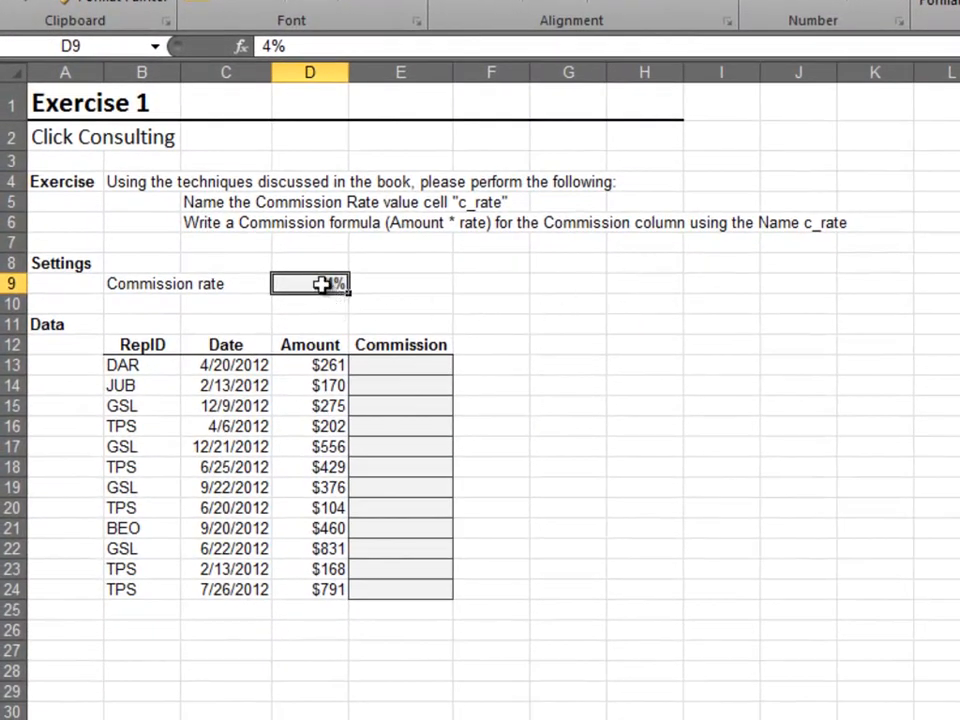
Name the commission rate cell D9 c_rate through the Name Box.
{"action": "left_click", "coordinate": [70, 46]}
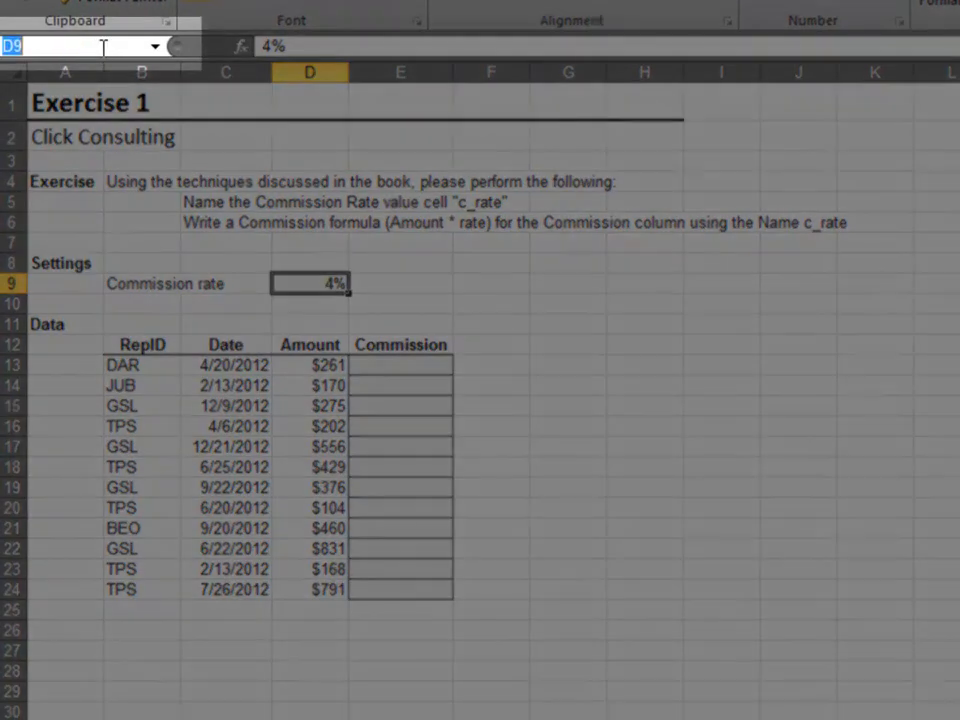
{"action": "type", "text": "c_rate"}
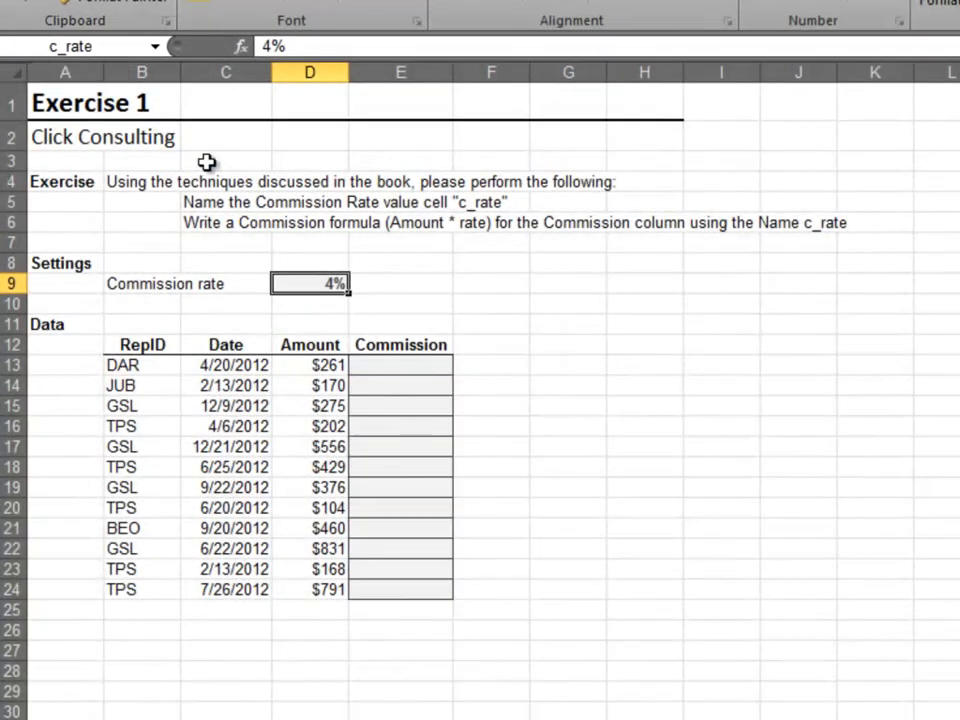
Enter =D13*c_rate in E13 and fill Commission formulas down to E24.
{"action": "left_click", "coordinate": [401, 365]}
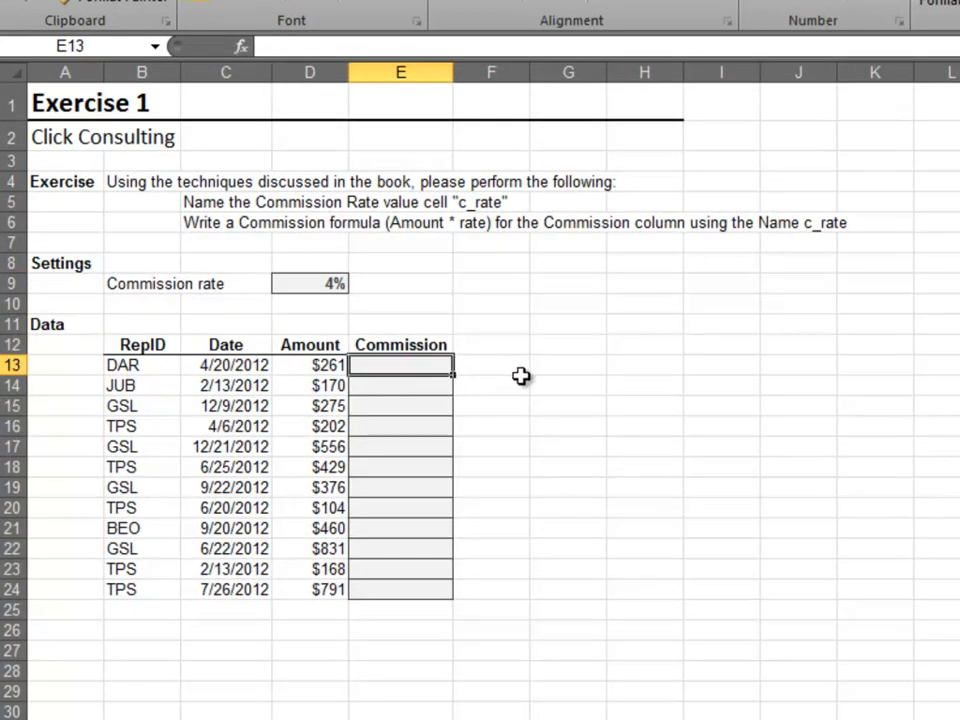
{"action": "type", "text": "=D13"}
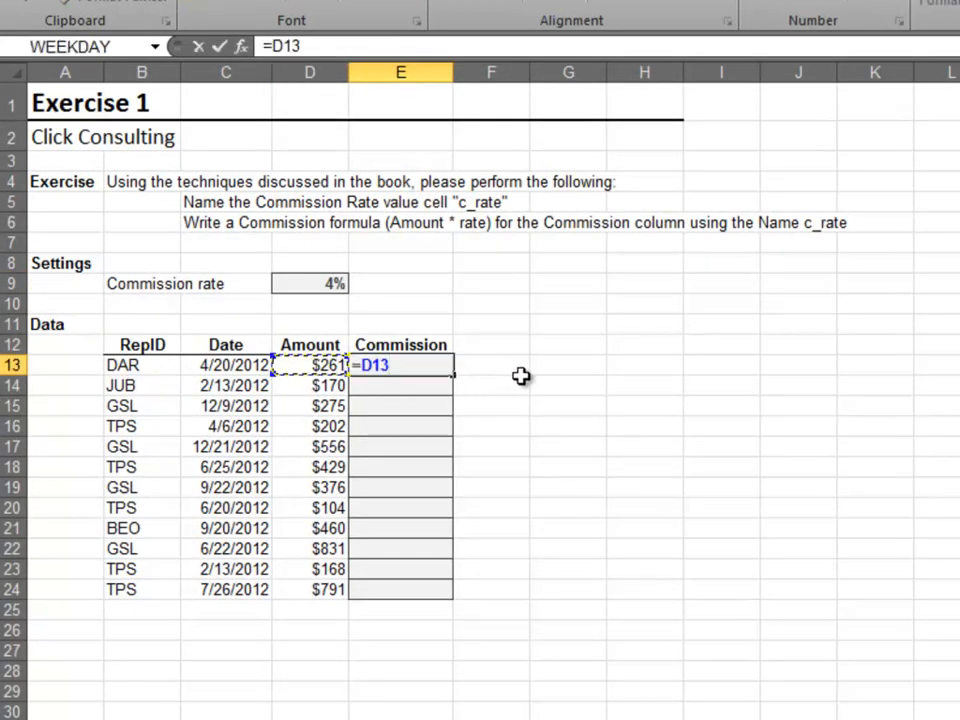
{"action": "type", "text": "*c"}
{"action": "left_click", "coordinate": [401, 385]}
{"action": "type", "text": "=D14*"}
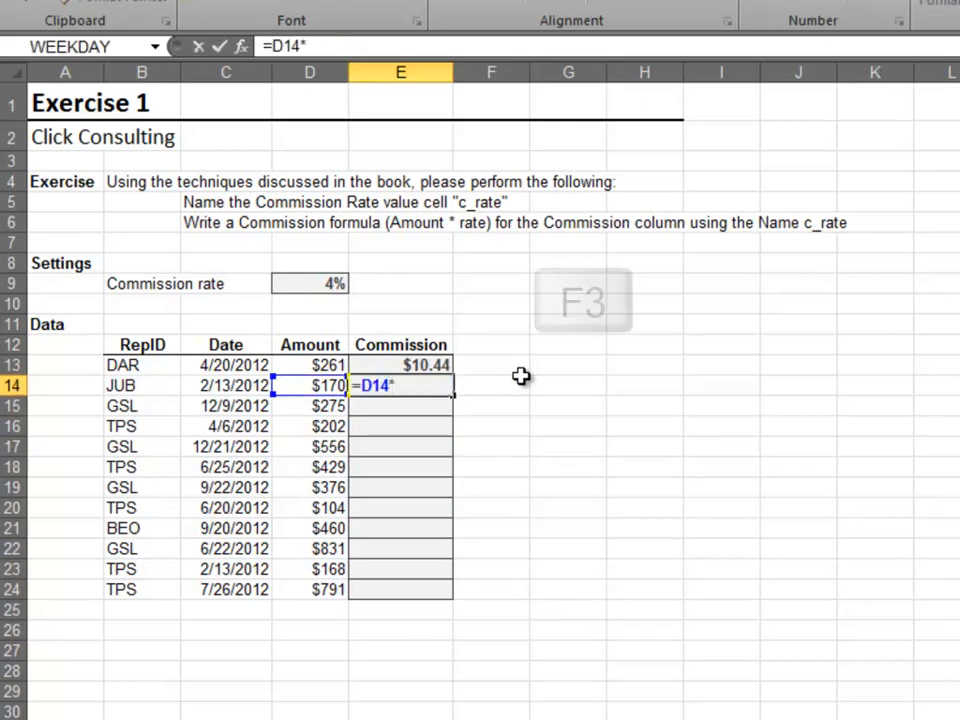
{"action": "key", "text": "f3"}
{"action": "type", "text": "="}
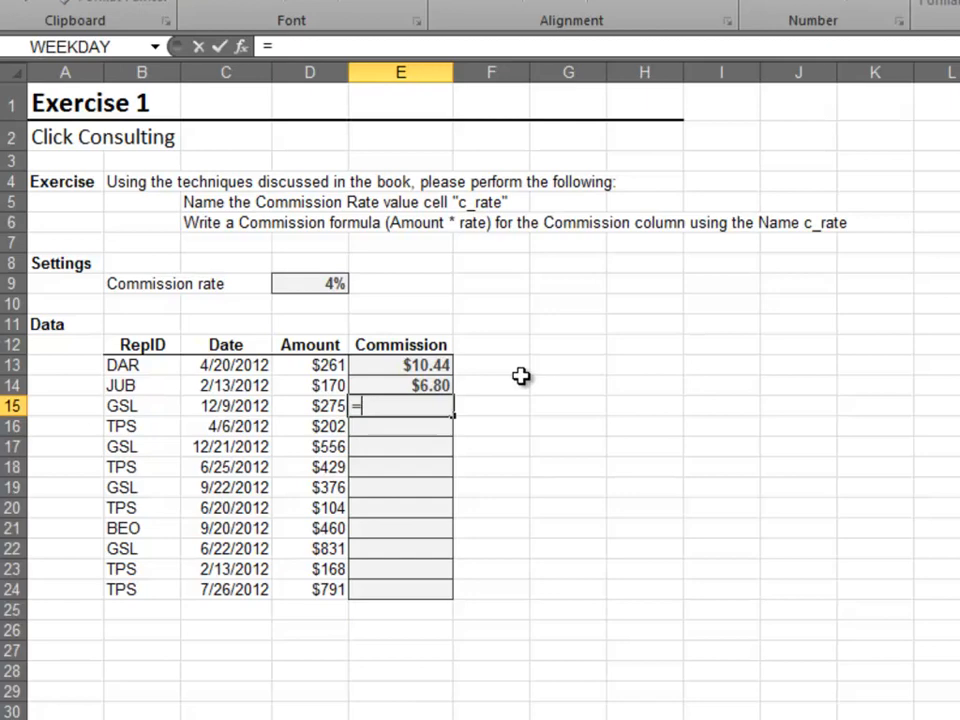
{"action": "left_click", "coordinate": [309, 405]}
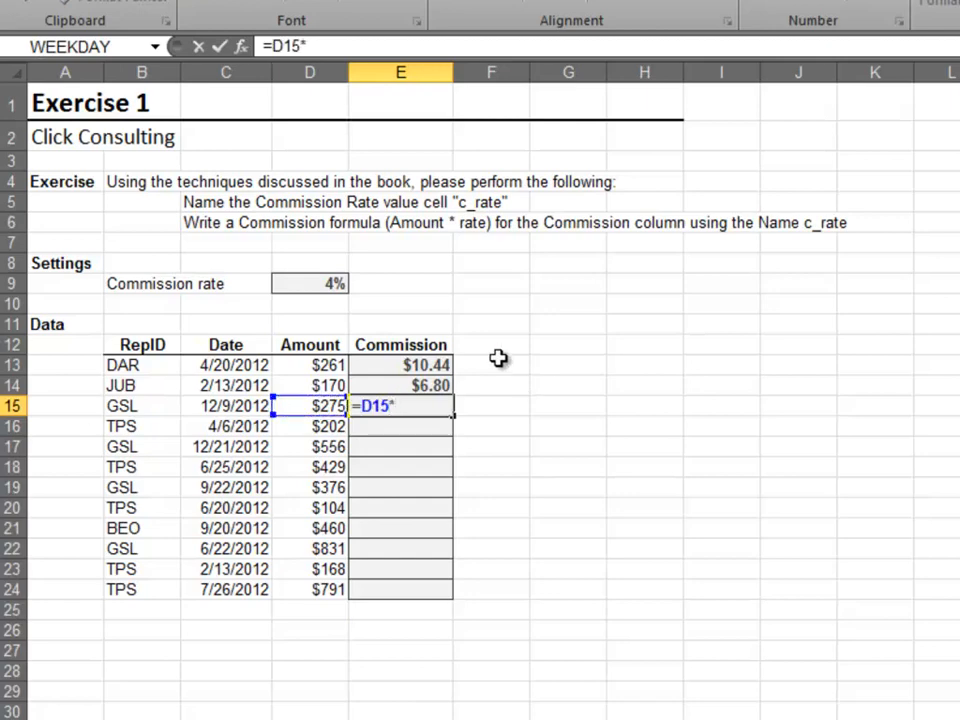
{"action": "type", "text": "c_rate"}
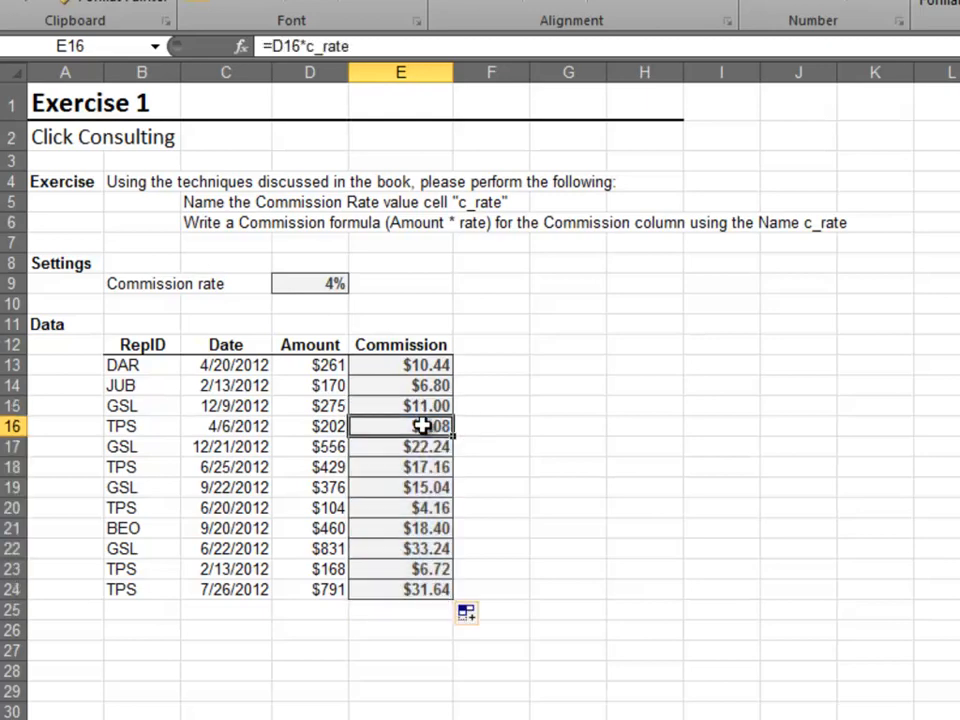
{"action": "left_click", "coordinate": [490, 426]}
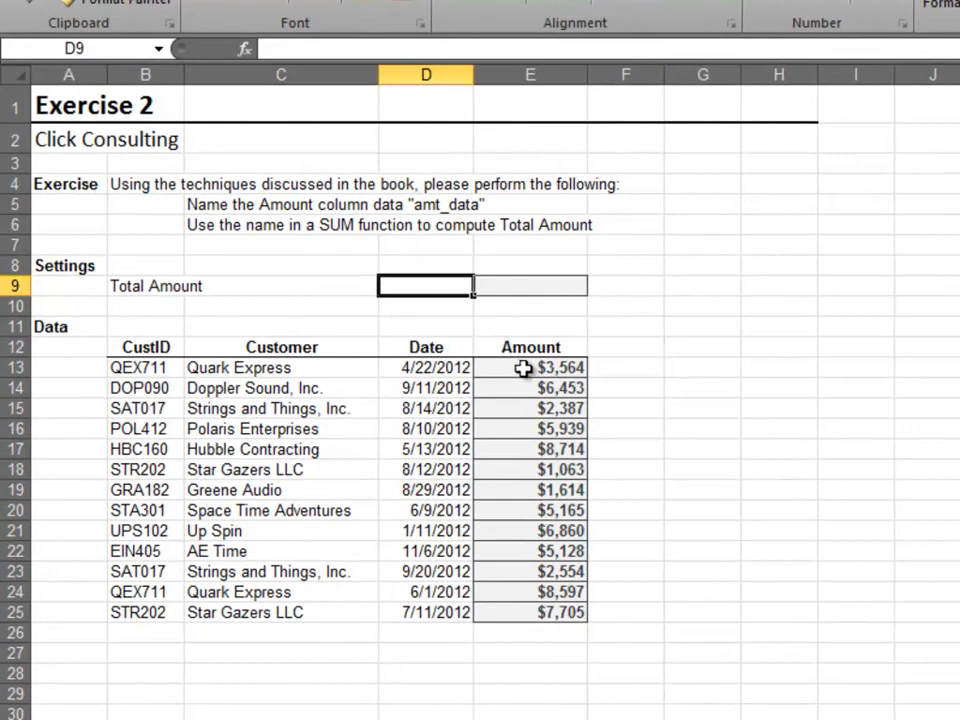
Name E13:E25 amt_data and enter =SUM(amt_data) as the Total Amount in E9.
{"action": "left_click_drag", "start_coordinate": [530, 367], "coordinate": [530, 612]}
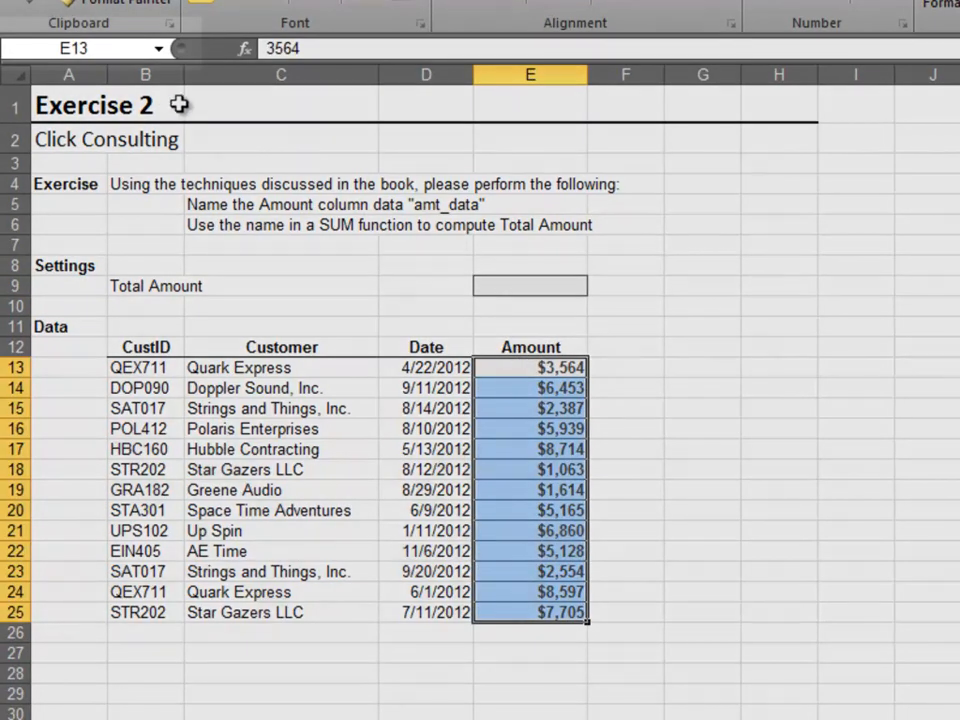
{"action": "type", "text": "amt_data"}
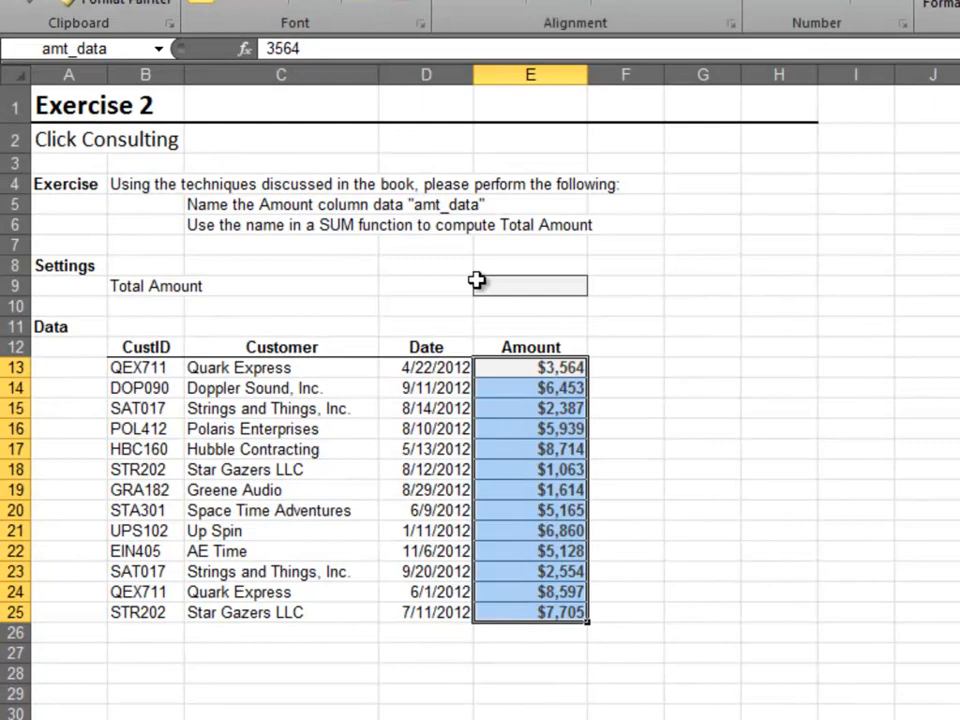
{"action": "type", "text": "=s"}
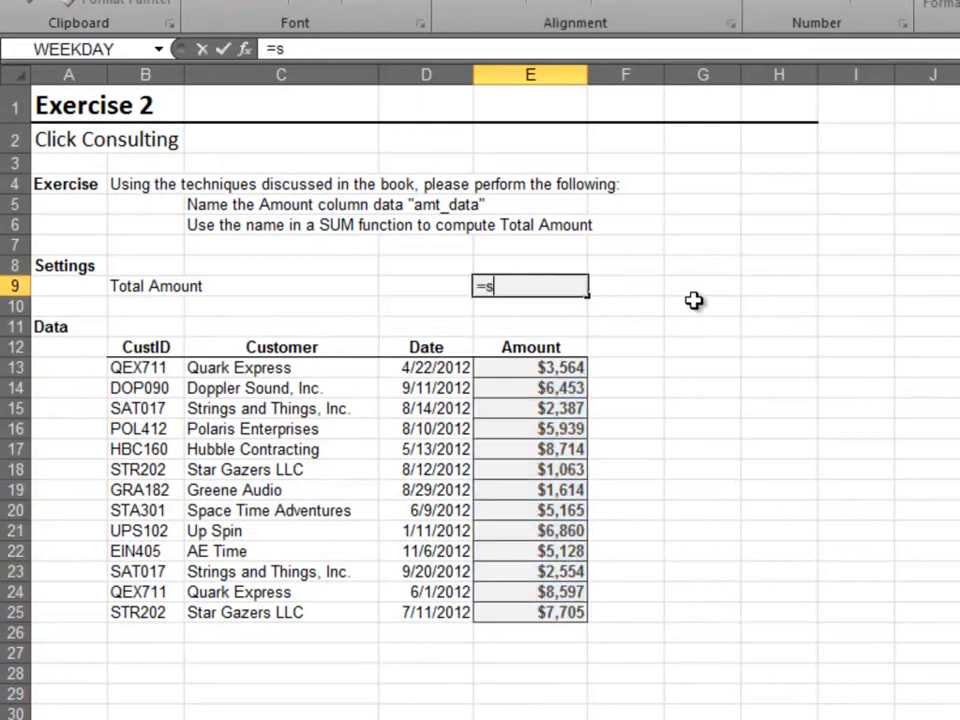
{"action": "type", "text": "um(am"}
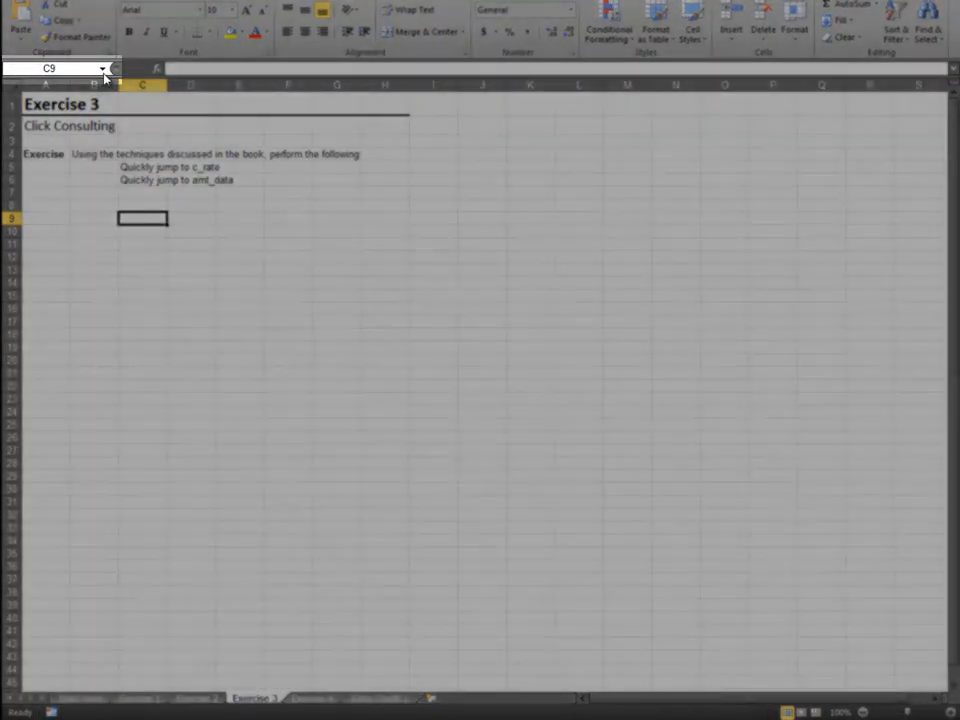
Jump to c_rate, then amt_data, from the Name Box list, then return to Exercise 3.
{"action": "left_click", "coordinate": [102, 68]}
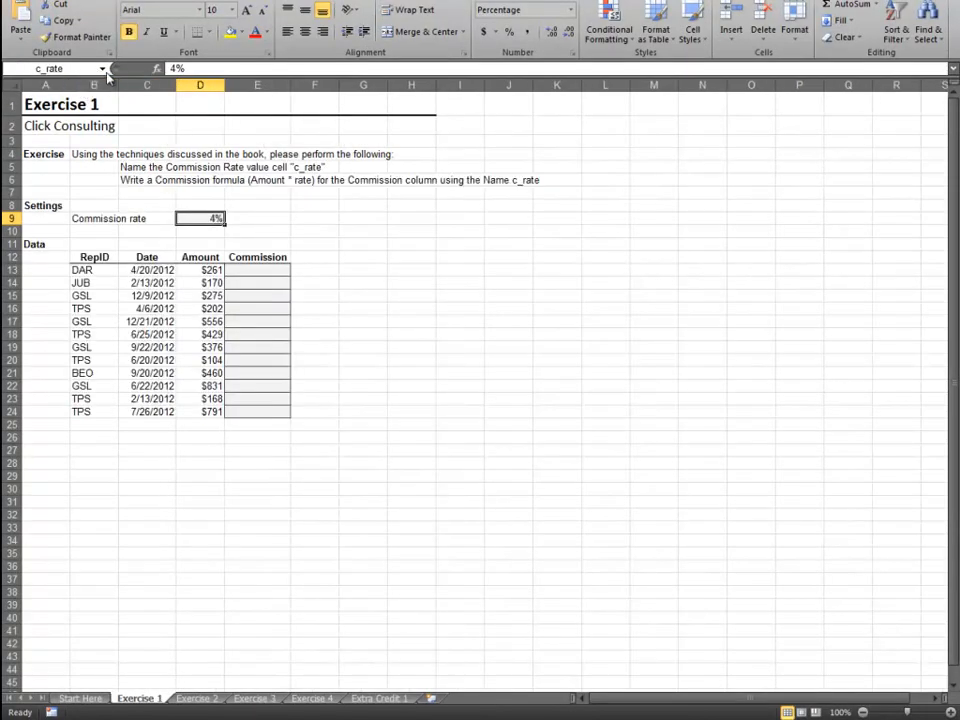
{"action": "left_click", "coordinate": [196, 697]}
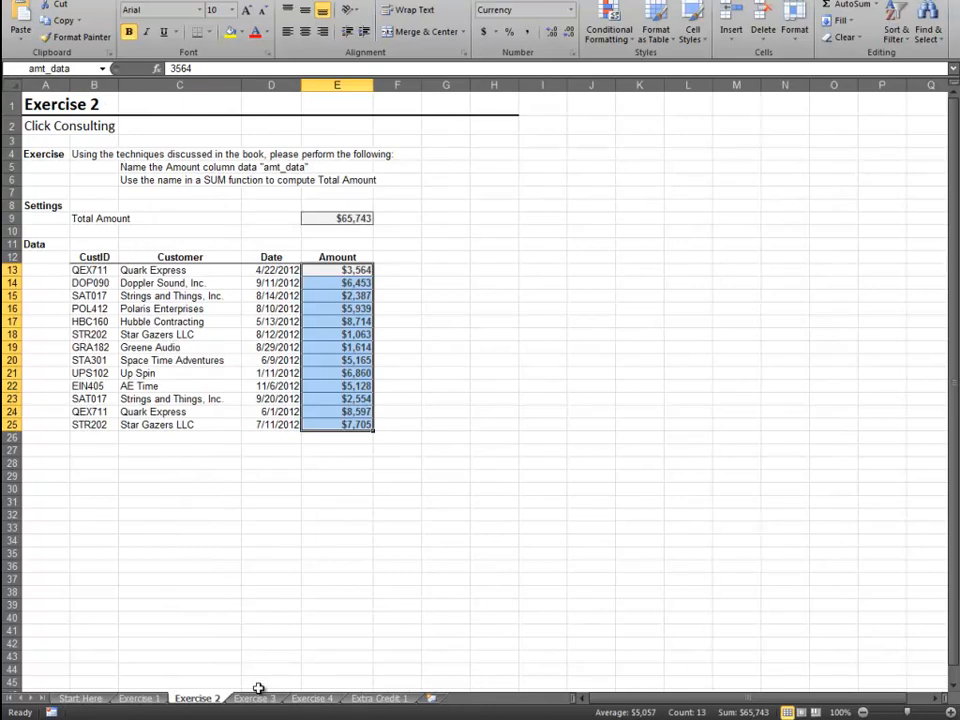
{"action": "left_click", "coordinate": [254, 698]}
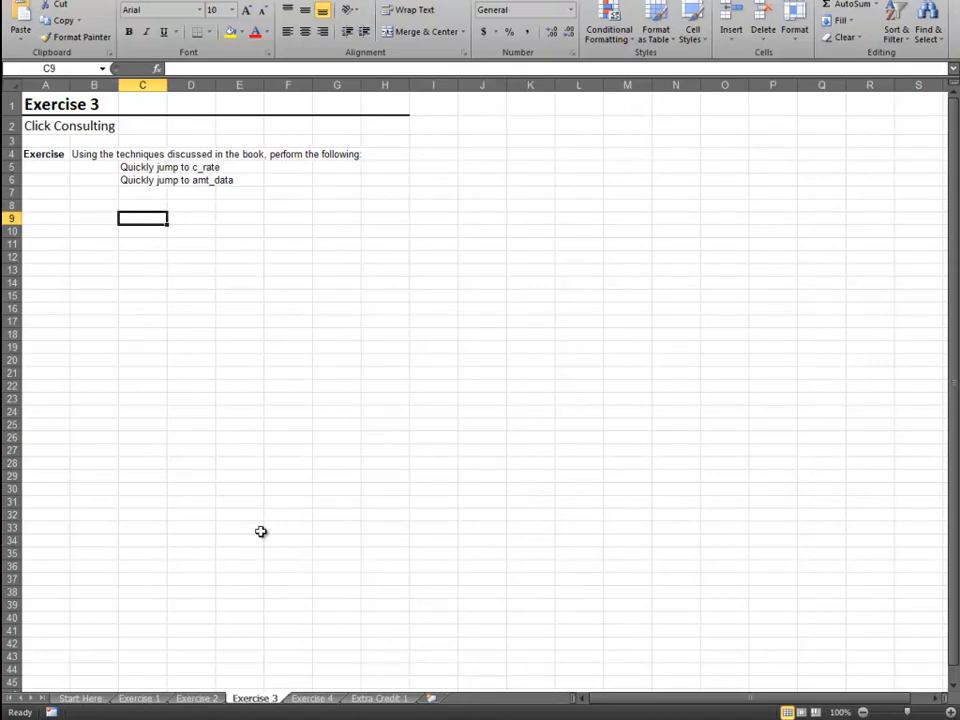
{"action": "left_click", "coordinate": [312, 697]}
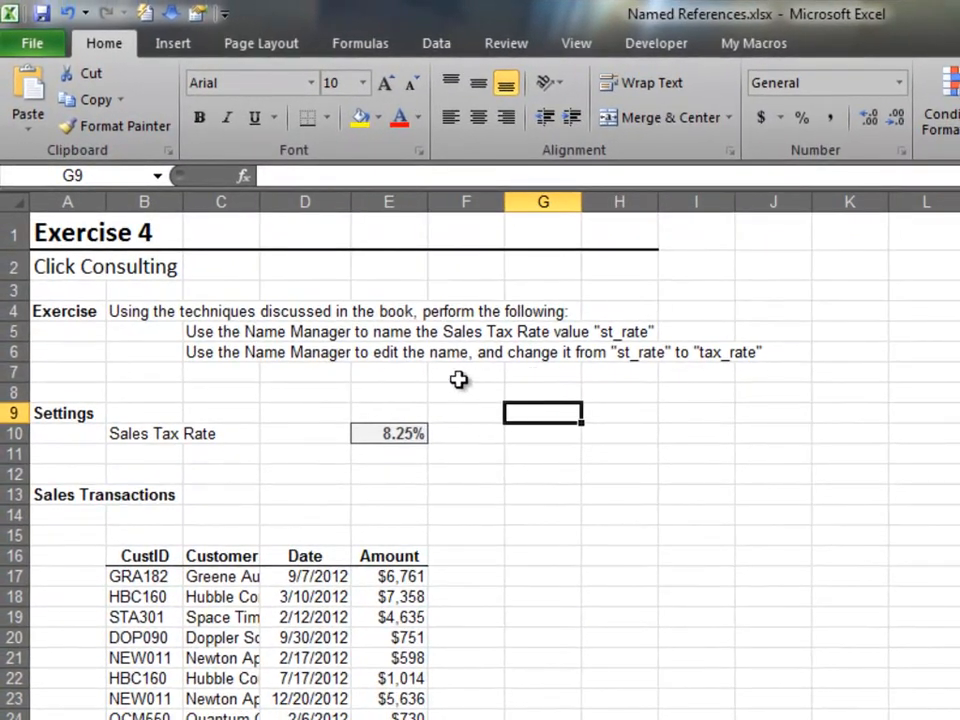
Define the Sales Tax Rate cell E10 as st_rate via Name Manager > New.
{"action": "left_click", "coordinate": [388, 433]}
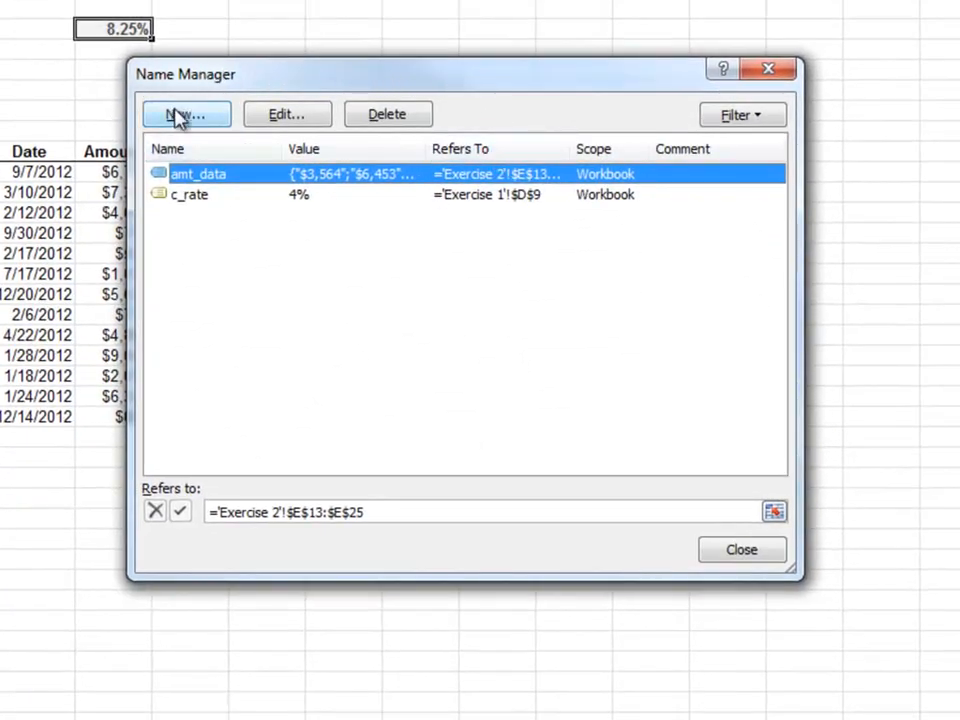
{"action": "left_click", "coordinate": [186, 114]}
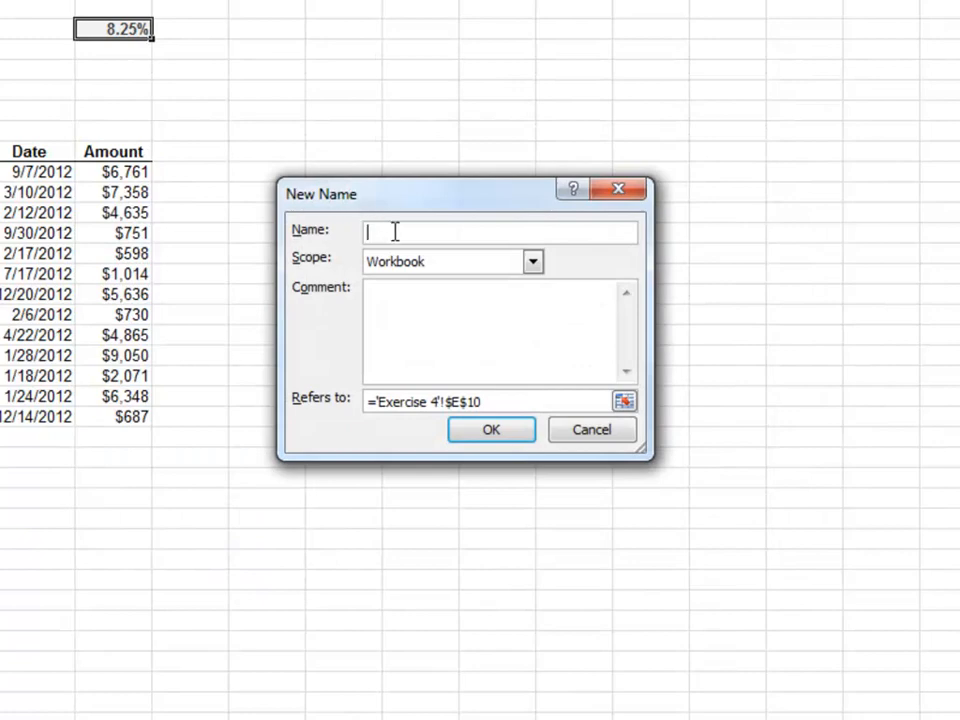
{"action": "type", "text": "st_rate"}
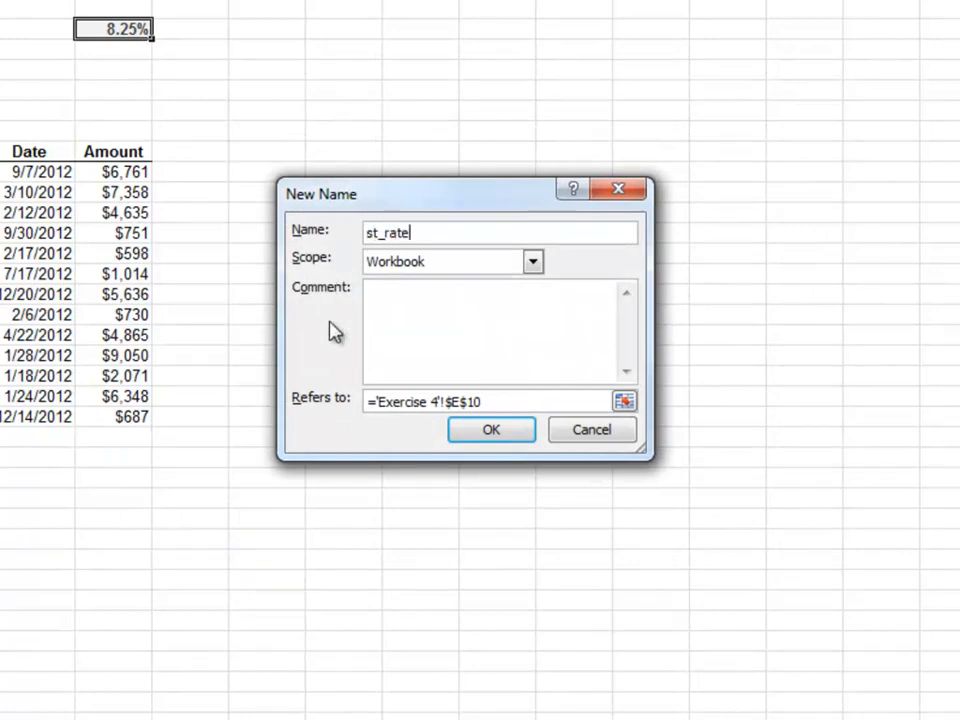
{"action": "left_click", "coordinate": [490, 430]}
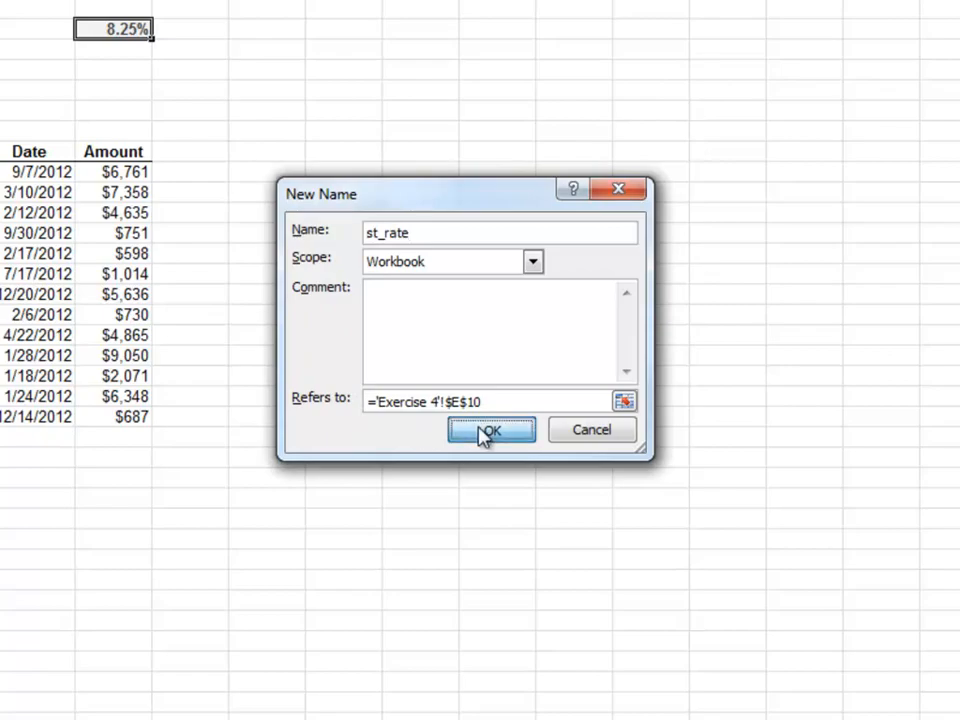
{"action": "left_click", "coordinate": [489, 430]}
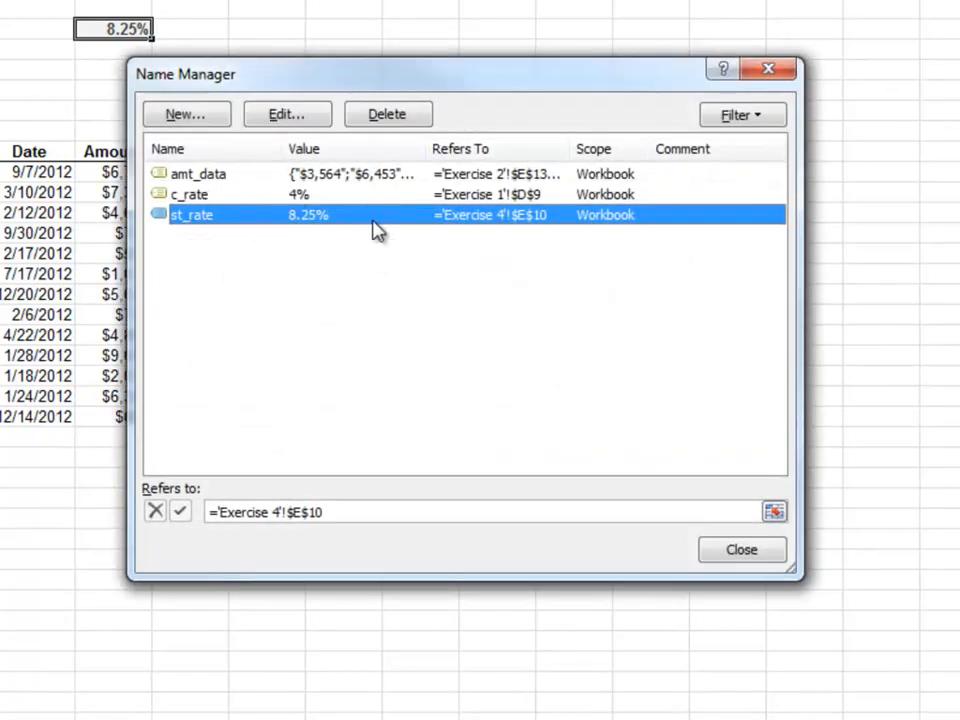
{"action": "left_click", "coordinate": [741, 549]}
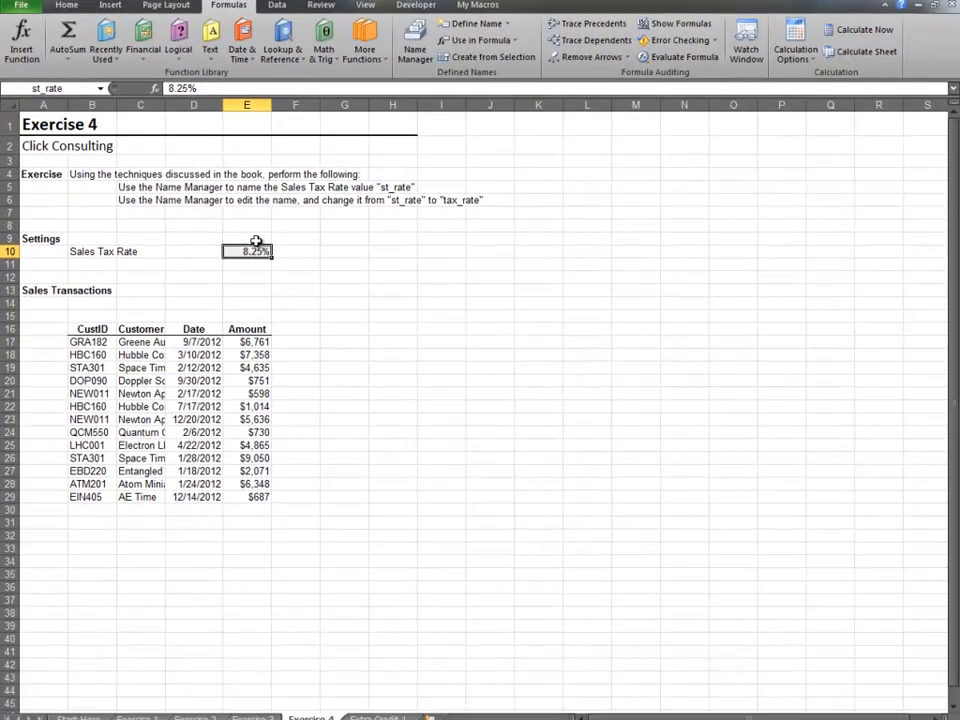
Edit the st_rate name in Name Manager, renaming it tax_rate.
{"action": "left_click", "coordinate": [414, 40]}
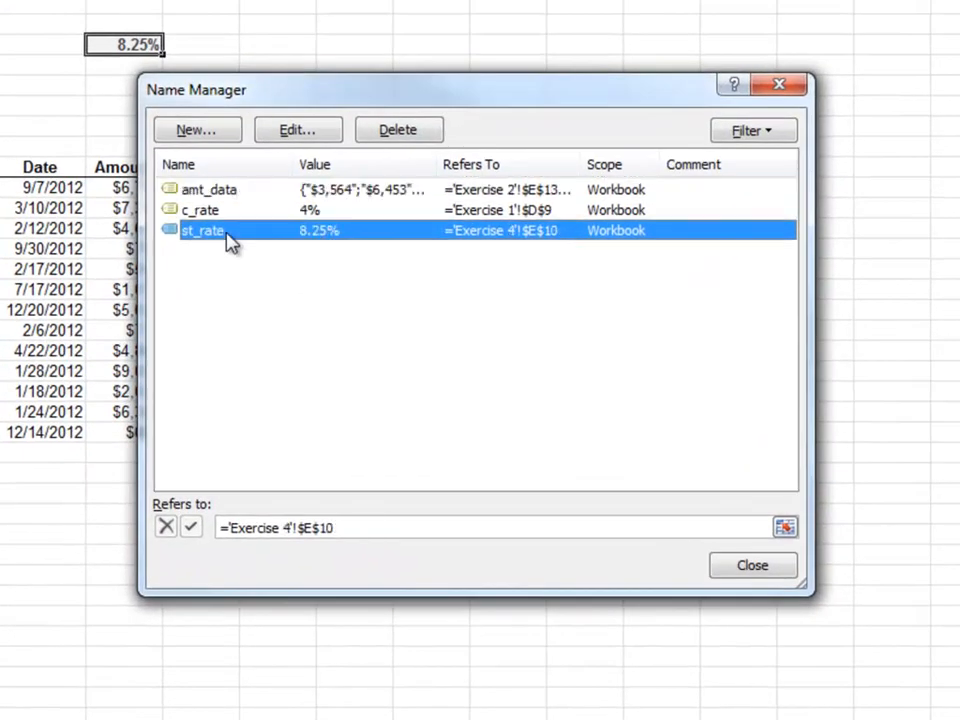
{"action": "left_click", "coordinate": [296, 130]}
{"action": "type", "text": "t"}
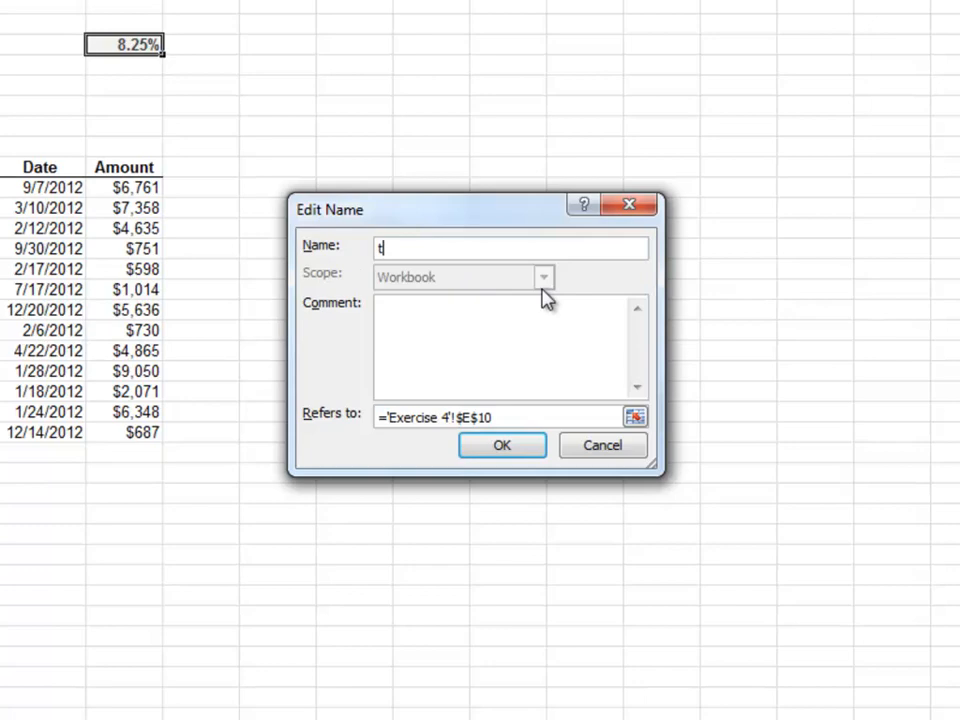
{"action": "type", "text": "ax_rate"}
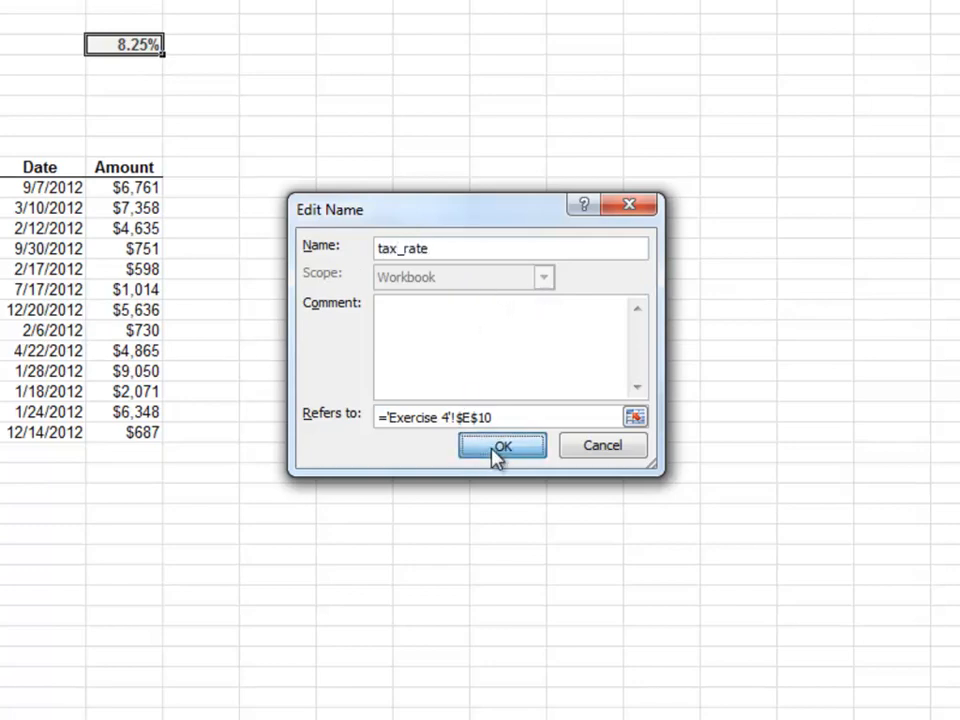
{"action": "left_click", "coordinate": [502, 446]}
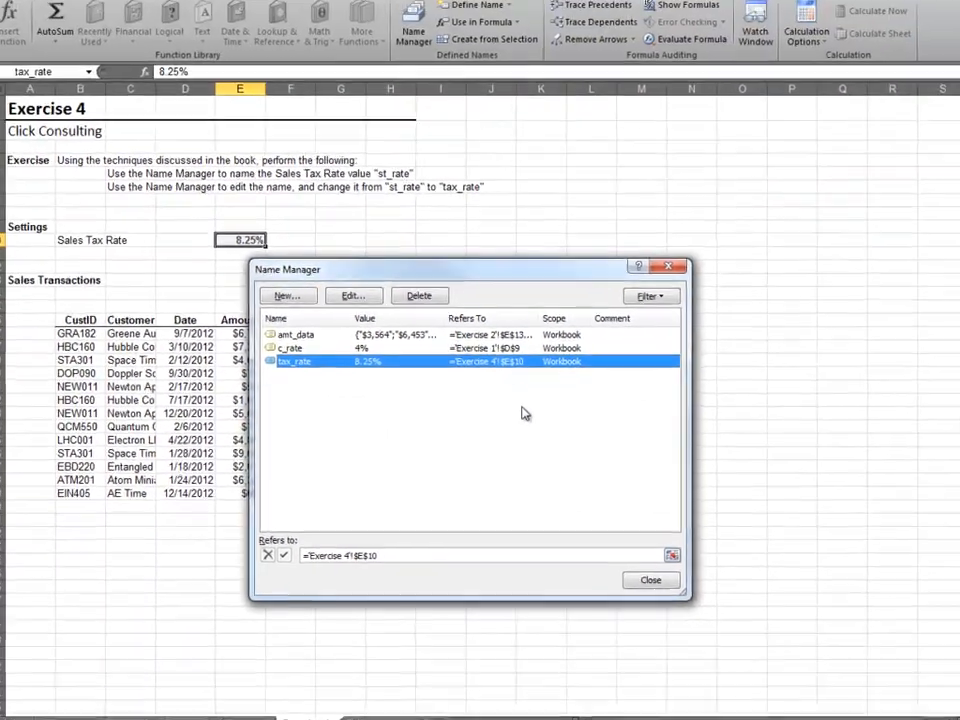
{"action": "left_click", "coordinate": [650, 580]}
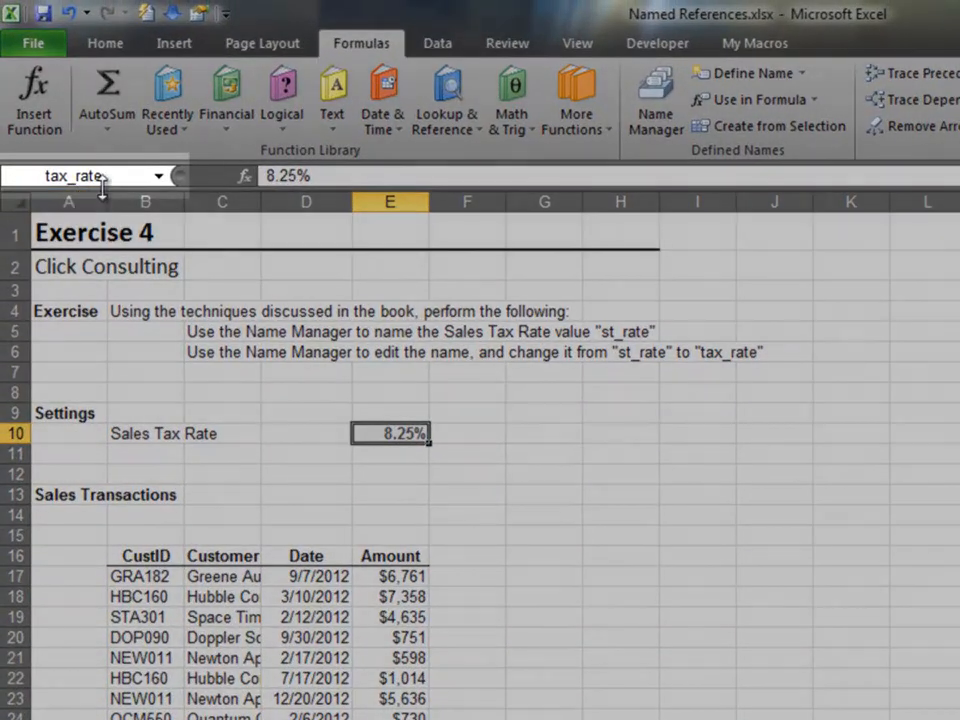
{"action": "mouse_move", "coordinate": [477, 423]}
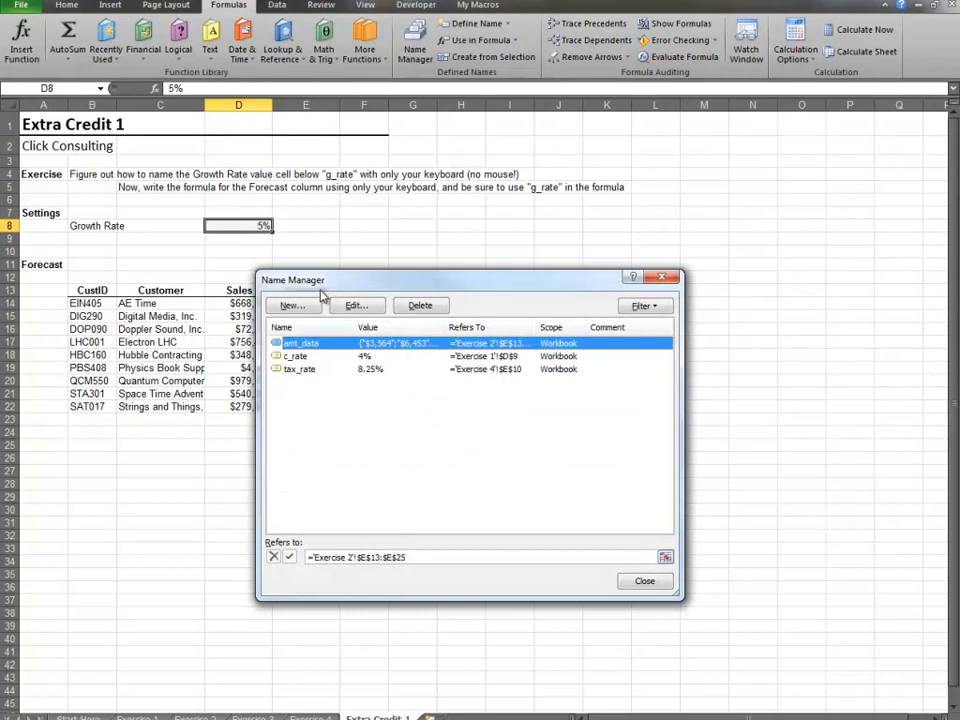
Define the Growth Rate cell D8 as g_rate through Name Manager's New dialog.
{"action": "key", "text": "Alt+n"}
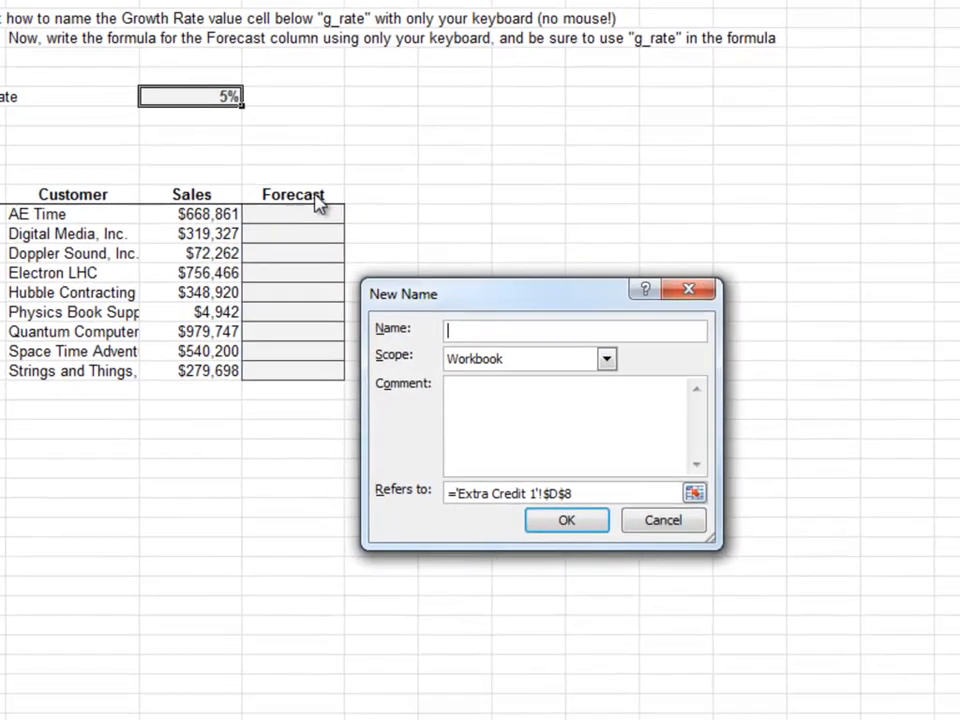
{"action": "type", "text": "g_rate"}
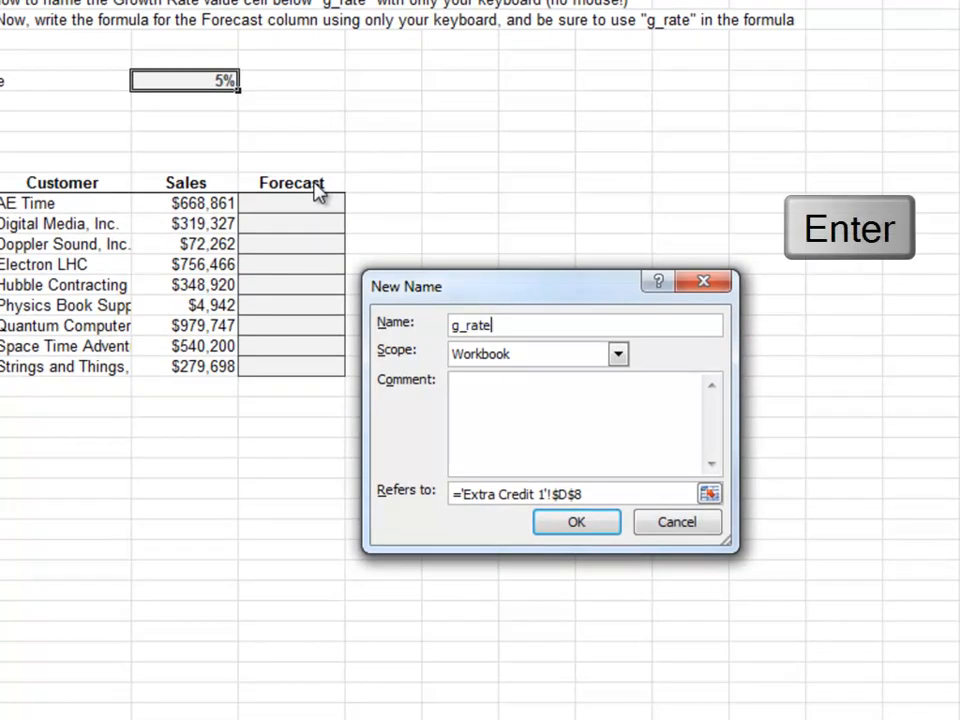
{"action": "left_click", "coordinate": [576, 522]}
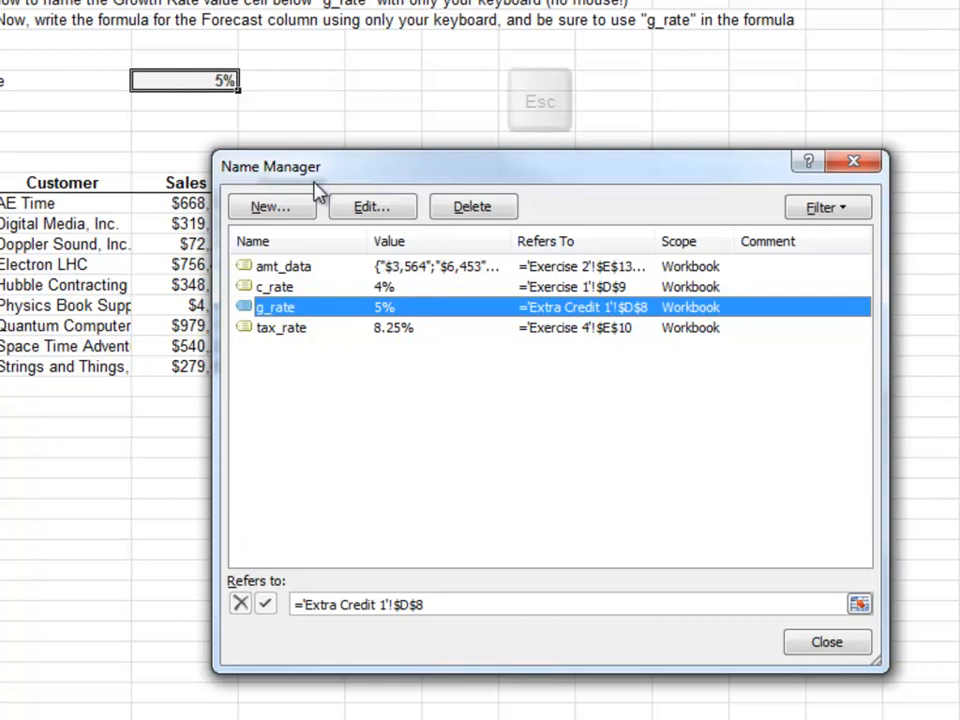
{"action": "key", "text": "Escape"}
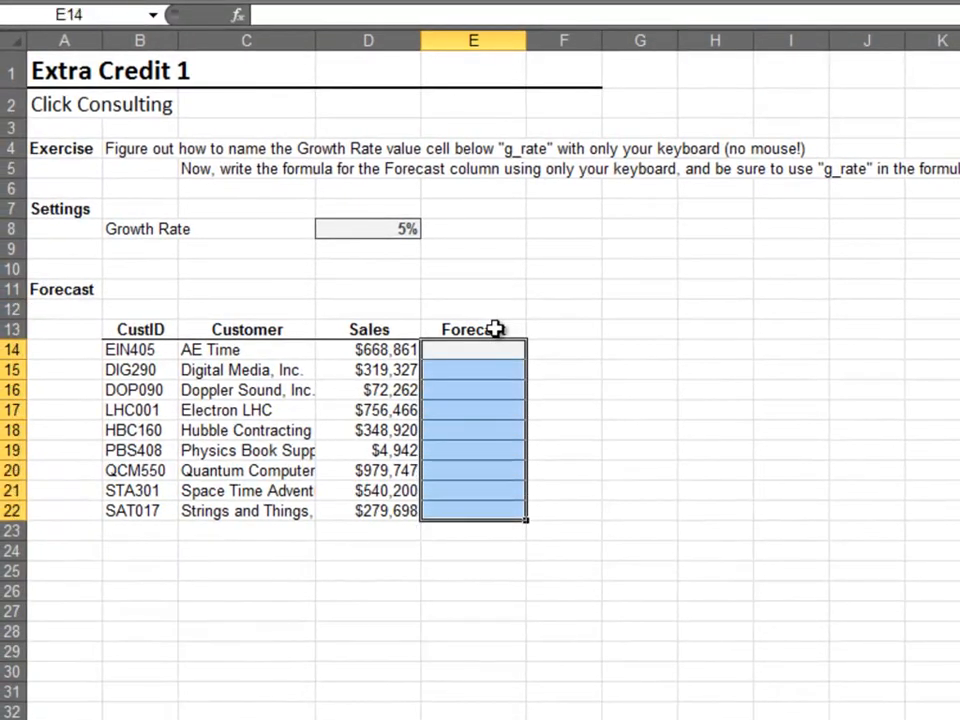
Fill E14:E22 at once with =D14*(1+g_rate), e.g. $702,304 for AE Time.
{"action": "type", "text": "=D14*"}
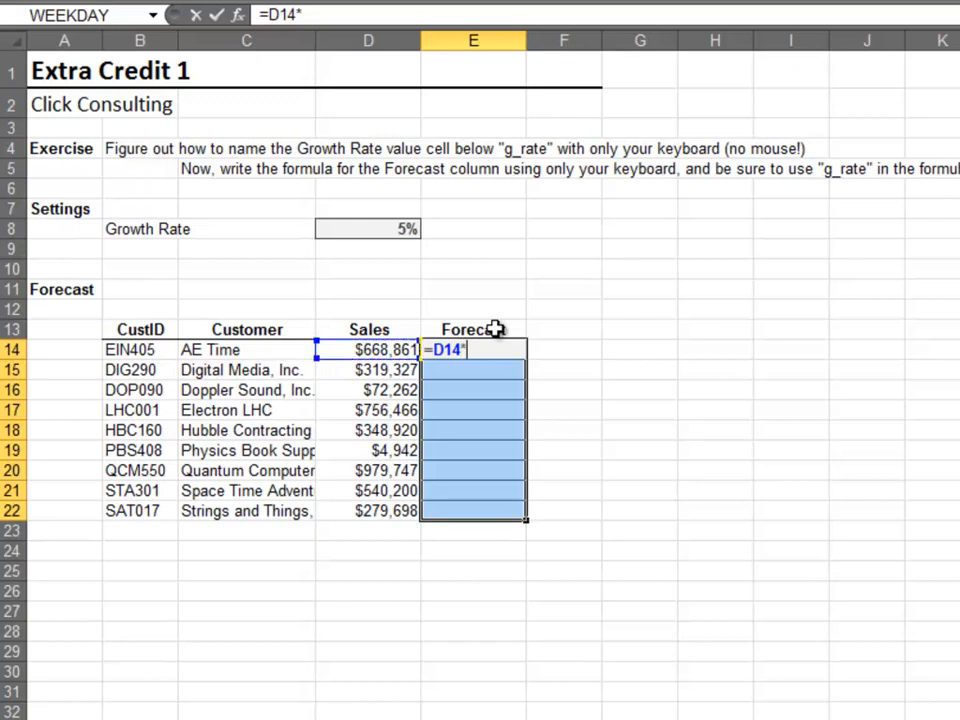
{"action": "type", "text": "(1"}
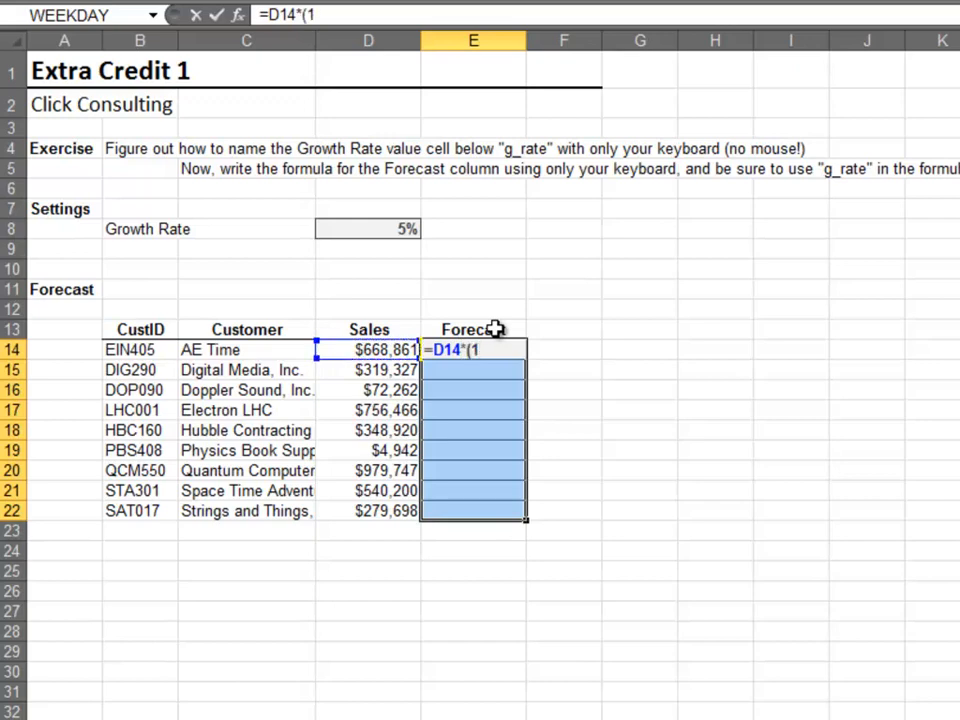
{"action": "type", "text": "g_rate"}
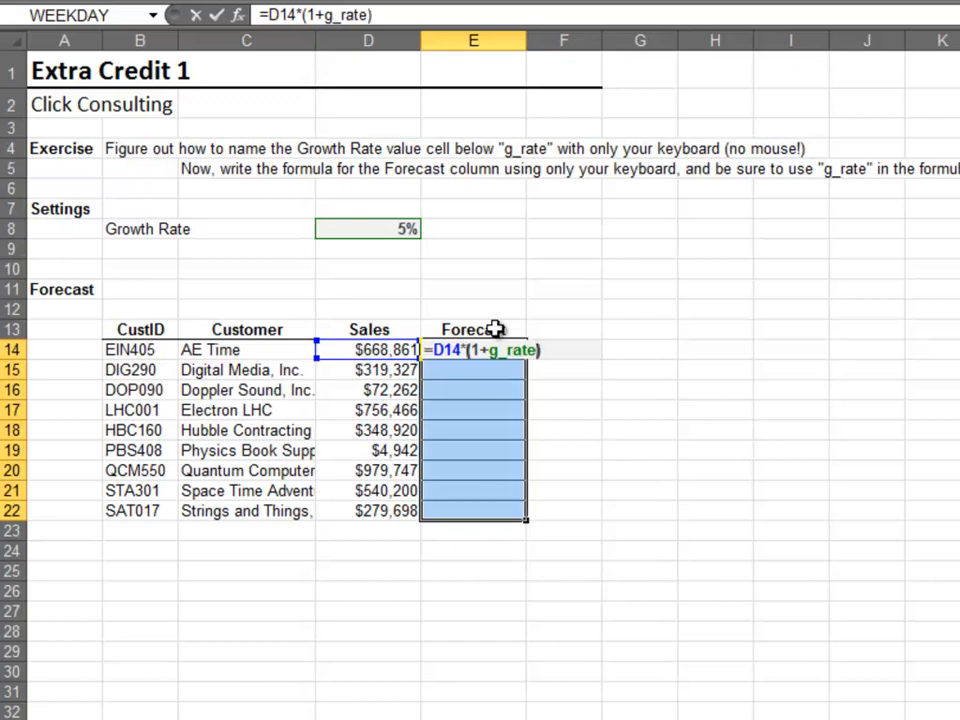
{"action": "key", "text": "Enter"}
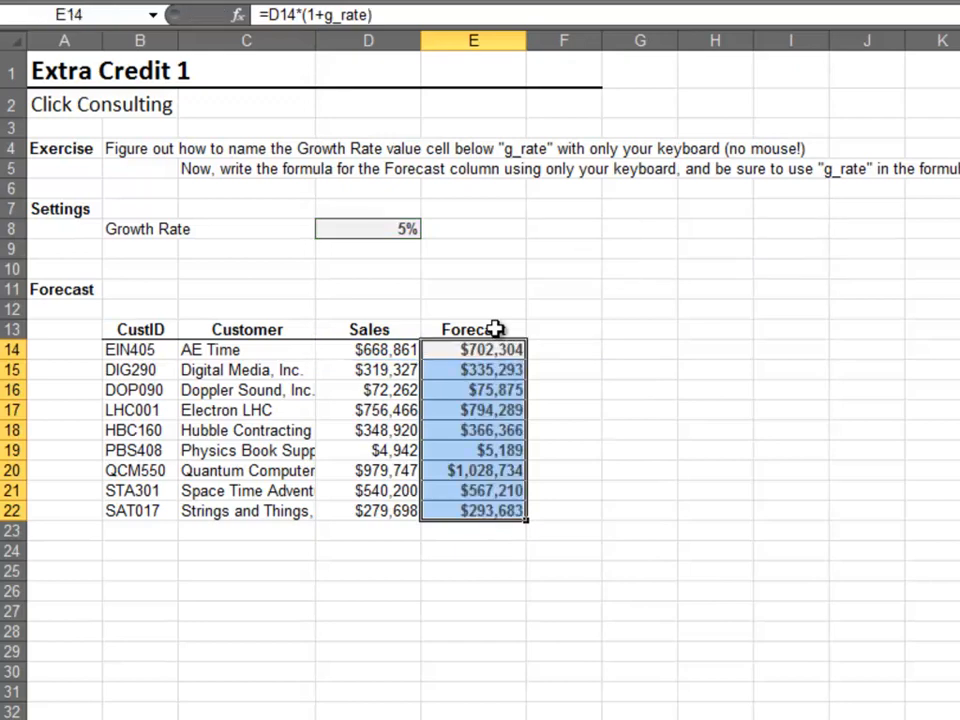
{"action": "left_click", "coordinate": [563, 308]}
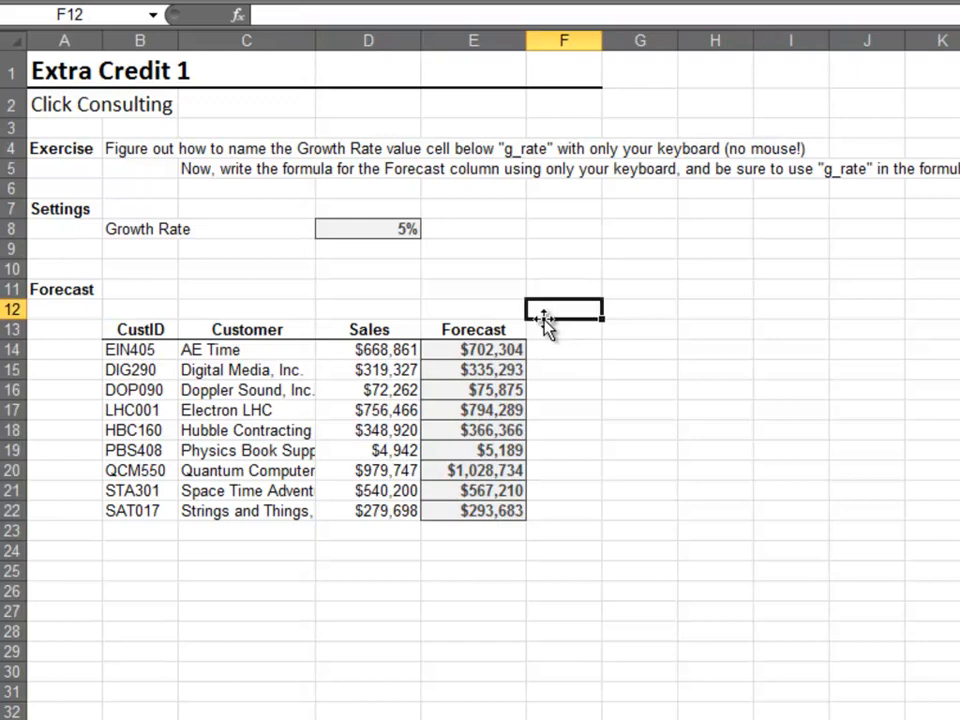
{"action": "mouse_move", "coordinate": [158, 690]}
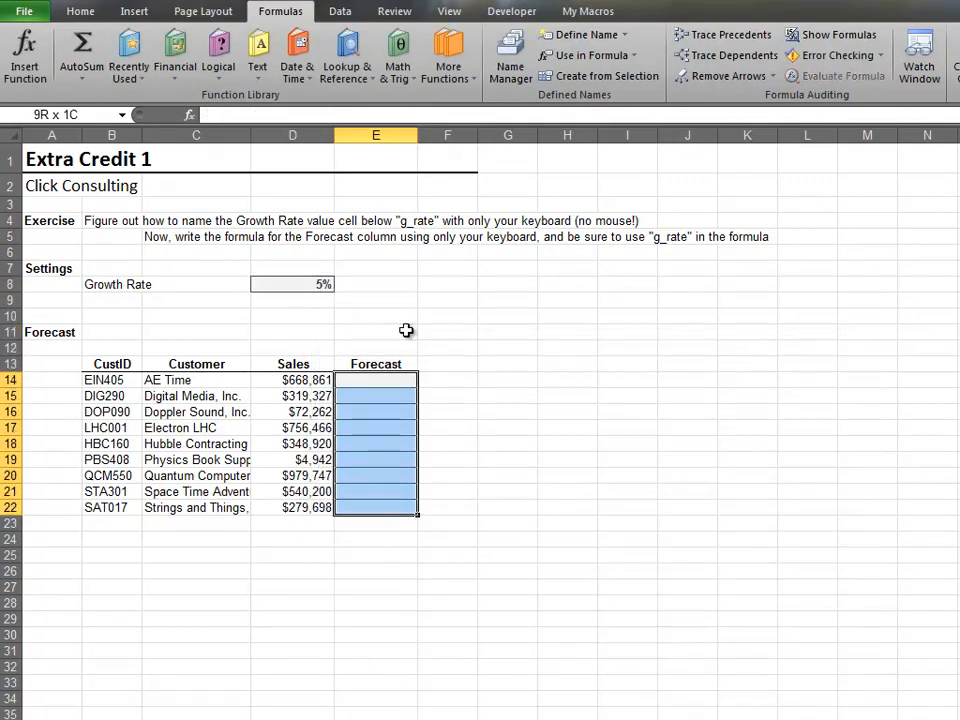
Retype =D14*(1+g_rate) into the emptied first Forecast cell E14.
{"action": "type", "text": "=D14*(1"}
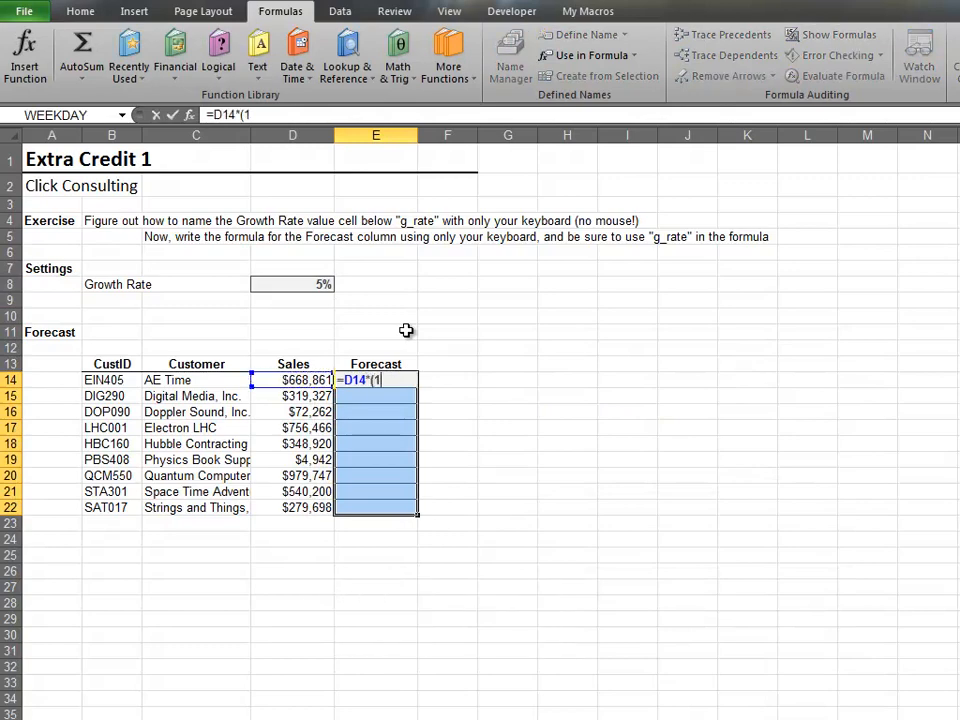
{"action": "type", "text": "+g_rate)"}
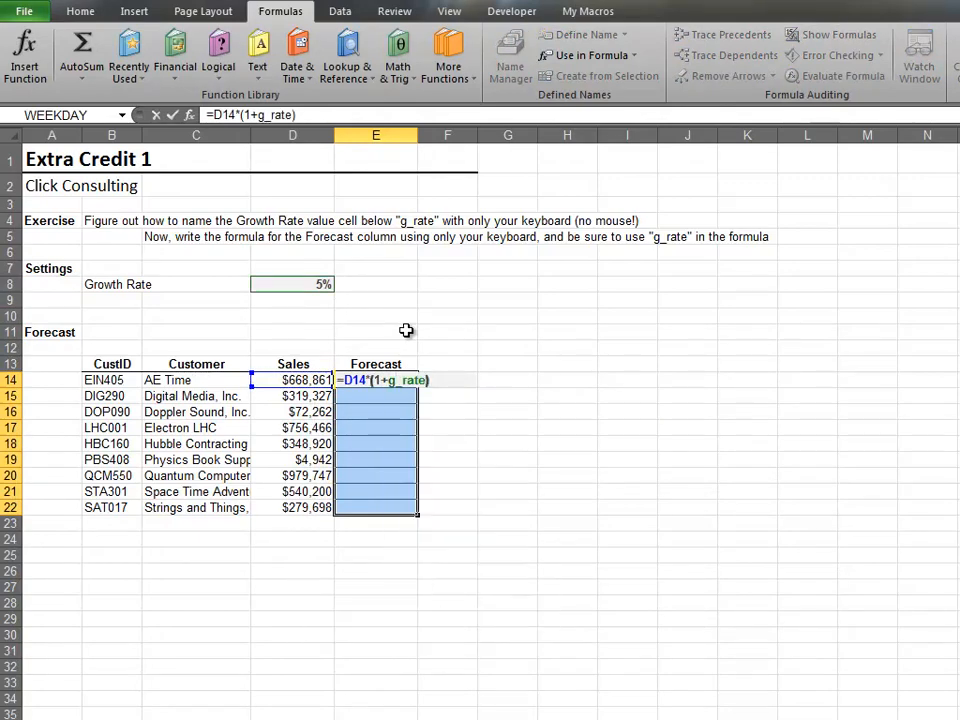